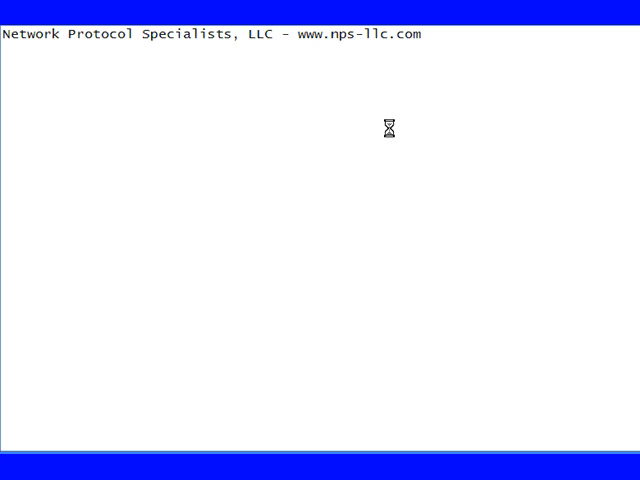
mouse_move(72, 70)
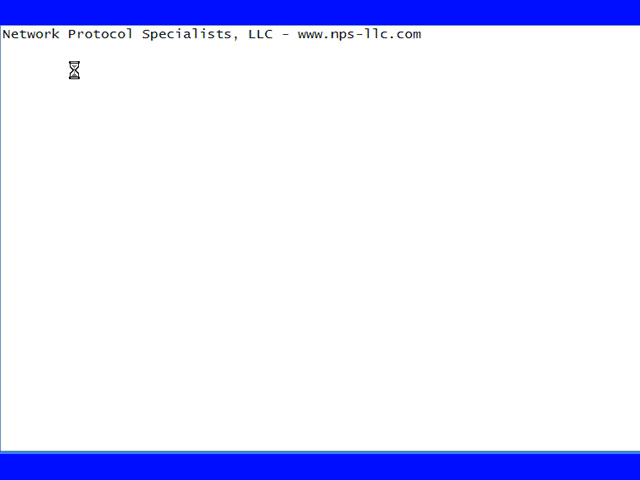
mouse_move(22, 92)
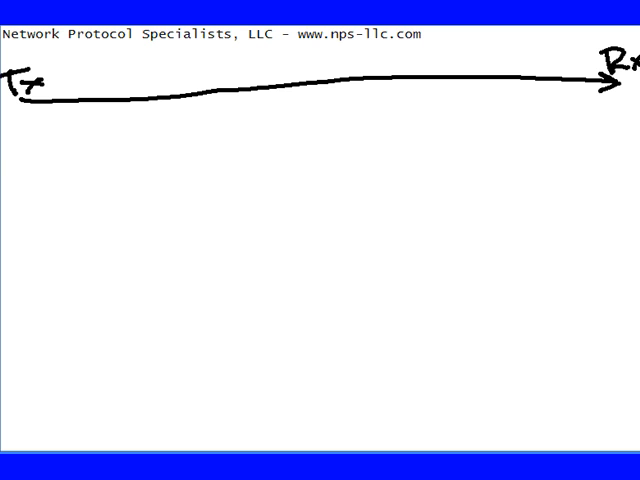
Step: Draw a second horizontal line below the first, running from Rx on the left to Tx on the right
left_click_drag(196, 164, 616, 140)
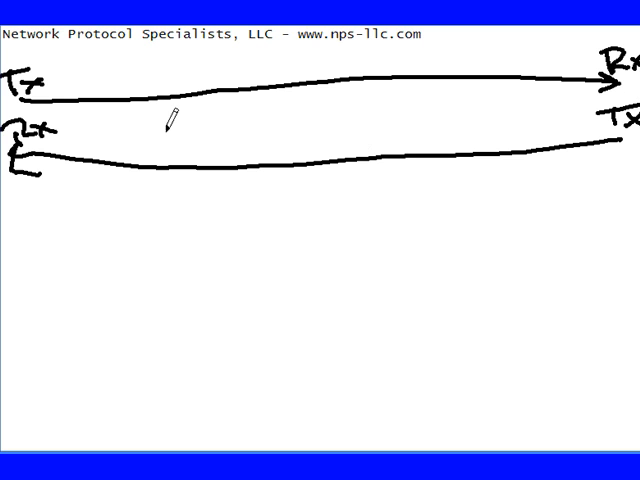
mouse_move(220, 116)
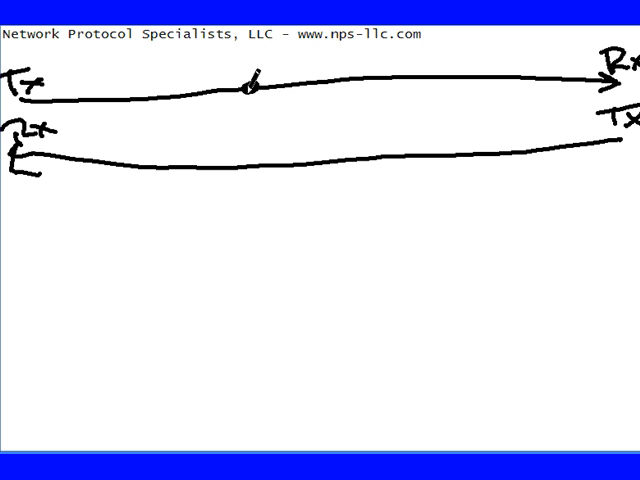
Step: Mark junction dots on the lines and draw the tap connections branching downward from both, then clear the board
left_click_drag(250, 84, 264, 136)
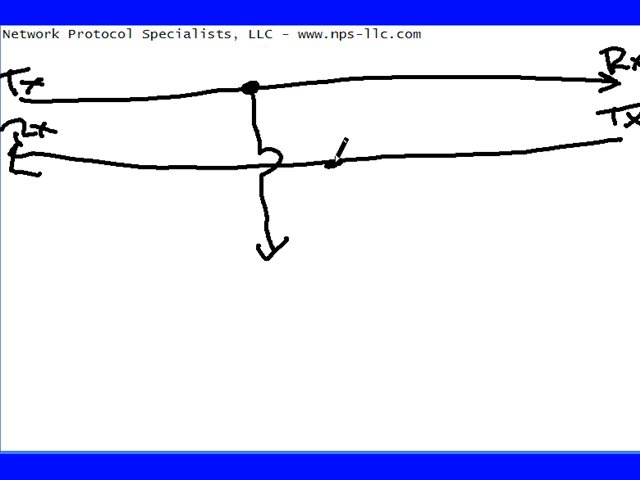
left_click_drag(336, 156, 336, 240)
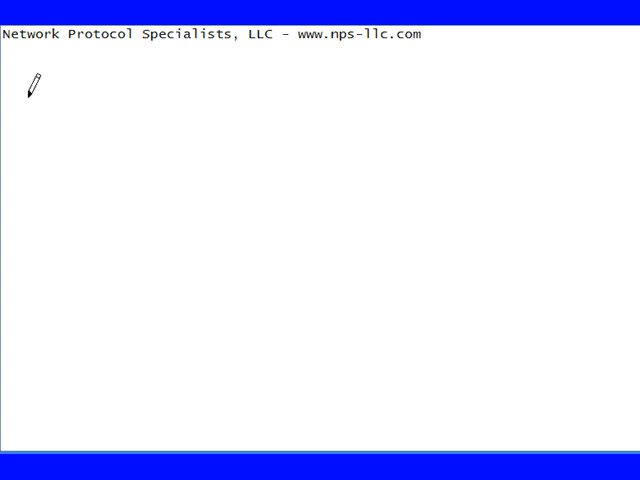
Step: Sketch two Tx/Rx links feeding a BUF box wired to a laptop, labelled PORT AGG TAP
left_click_drag(28, 96, 580, 82)
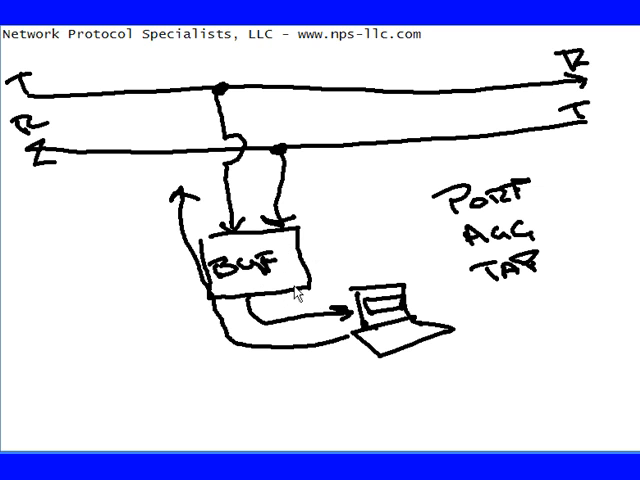
mouse_move(330, 246)
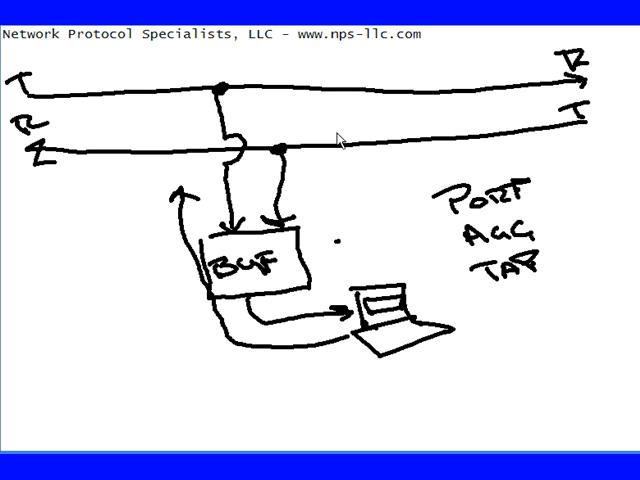
Step: Handwrite 100 above each link and beside the buffer's input and laptop connection
type("10p")
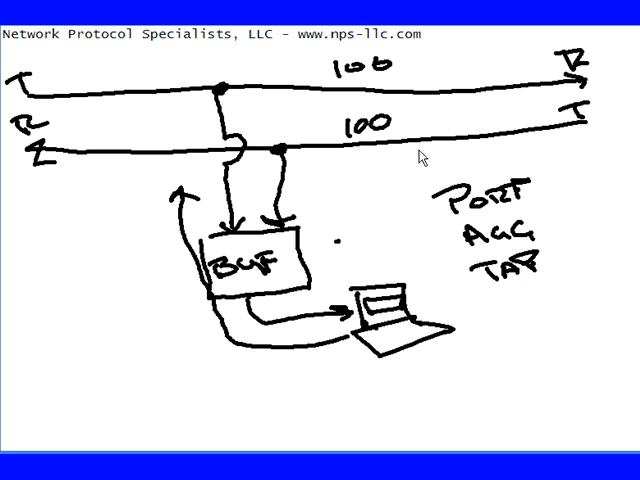
mouse_move(370, 258)
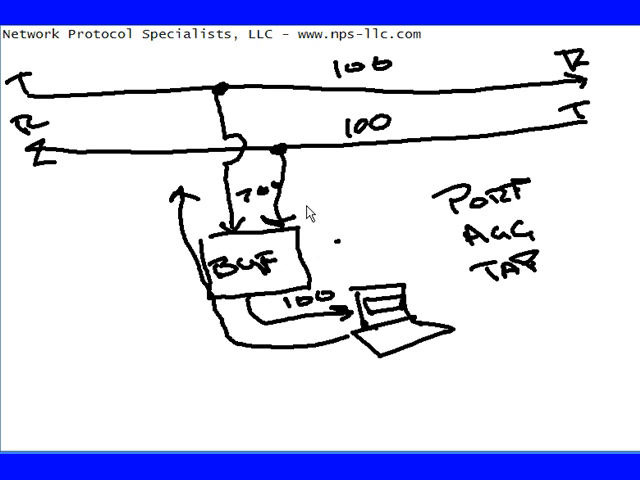
mouse_move(306, 208)
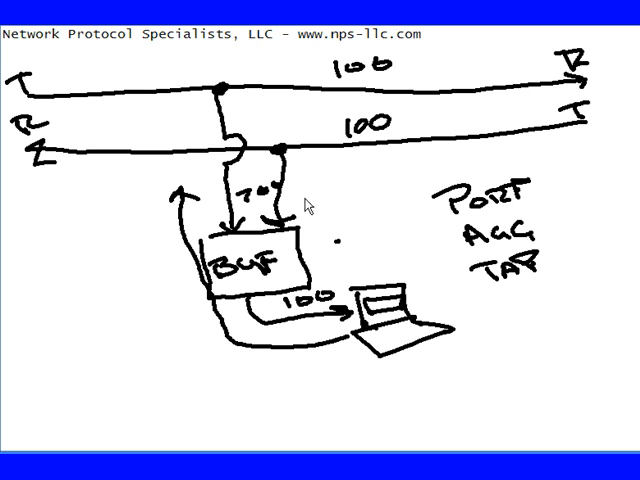